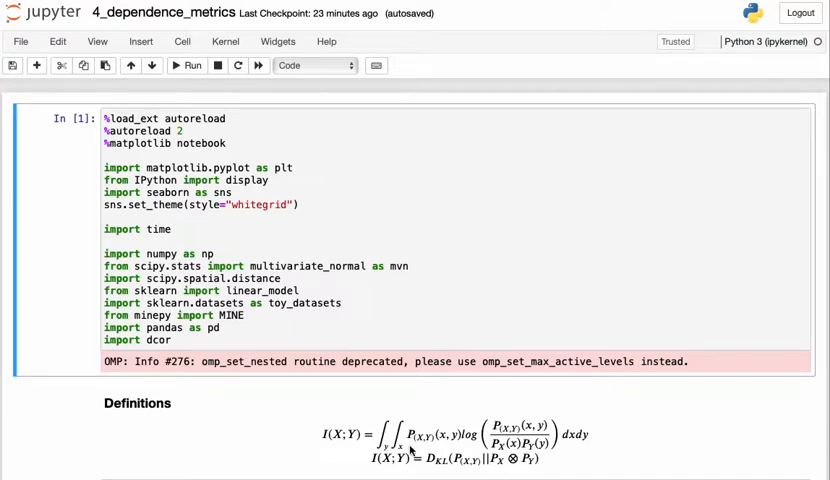
mouse_move(632, 396)
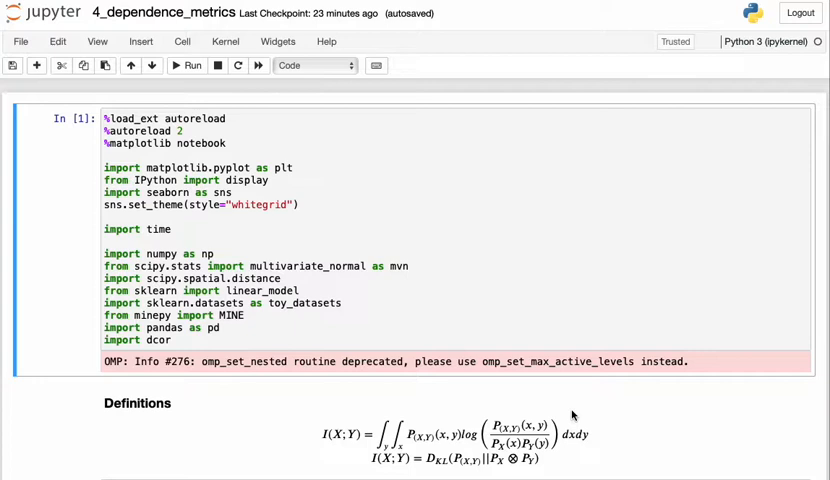
mouse_move(536, 448)
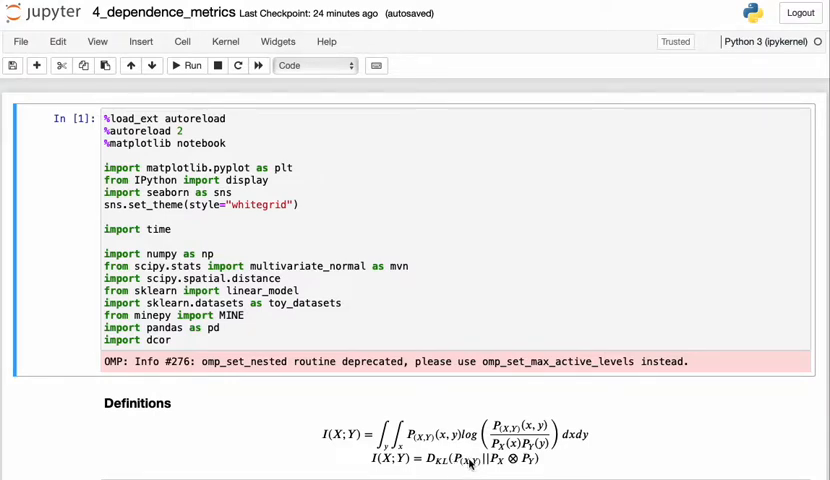
mouse_move(516, 464)
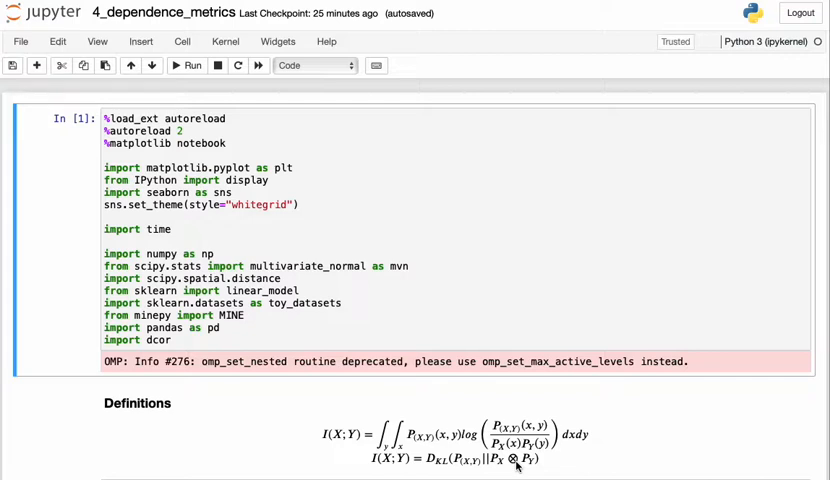
mouse_move(538, 456)
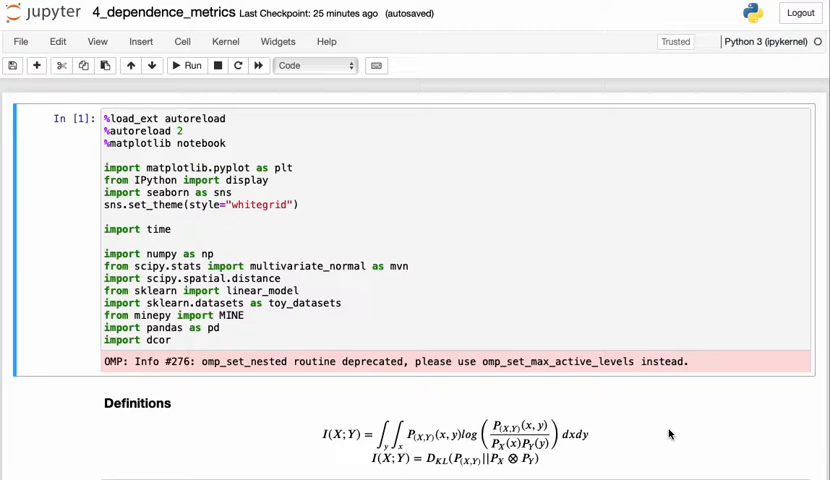
mouse_move(456, 418)
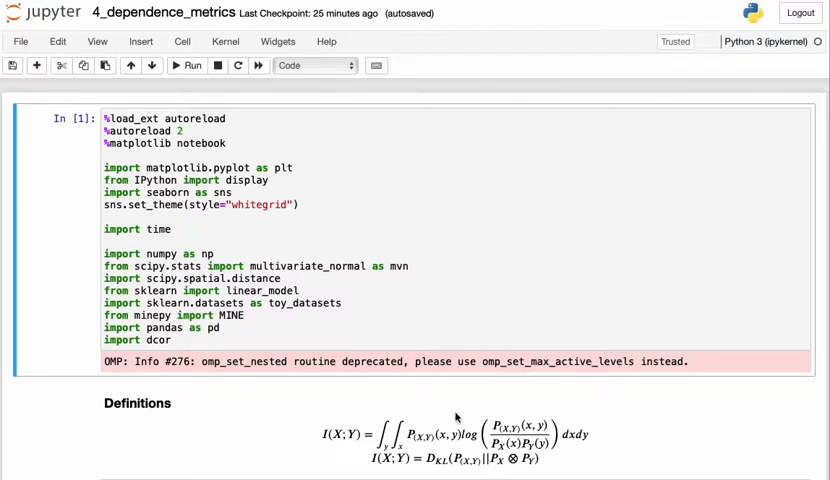
mouse_move(524, 422)
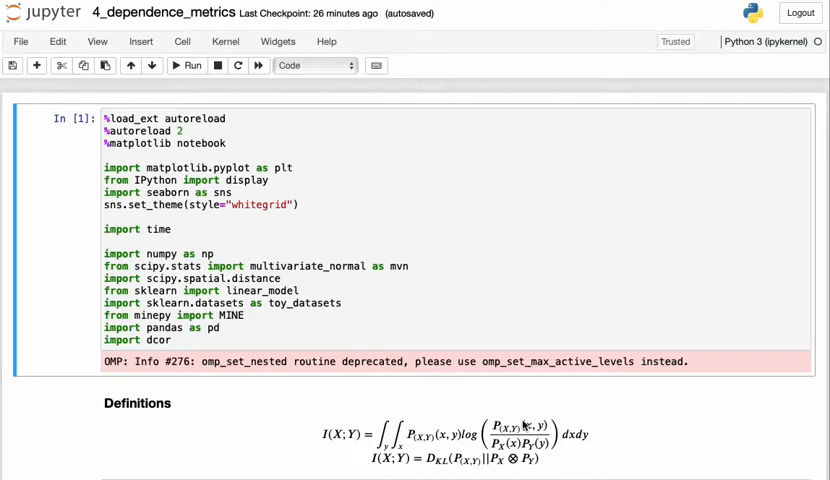
Scroll past the RDC implementation to the cell building the four test datasets and Figure 1
scroll(down, 3)
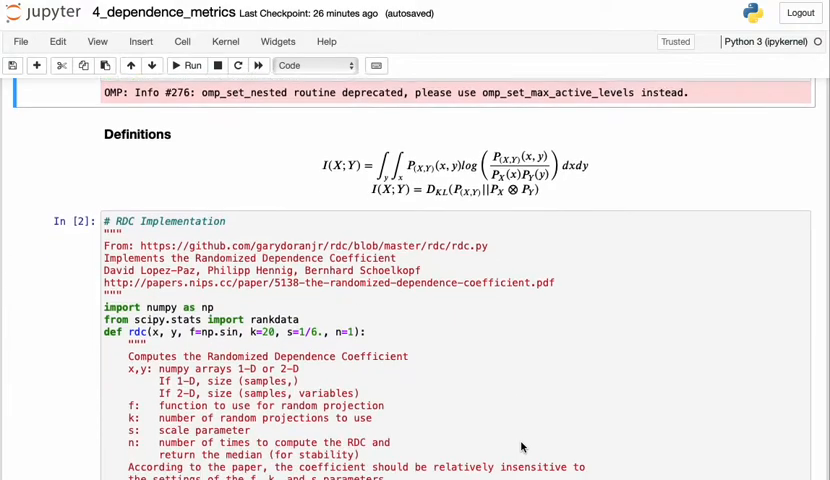
scroll(down, 3)
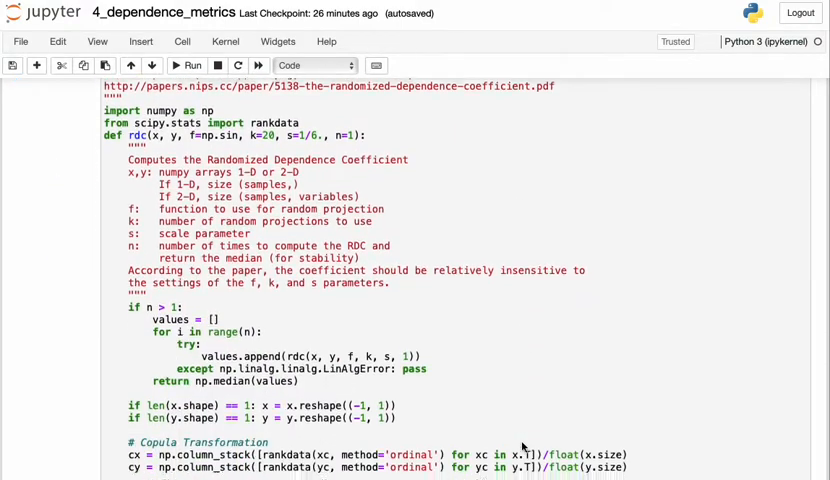
scroll(down, 3)
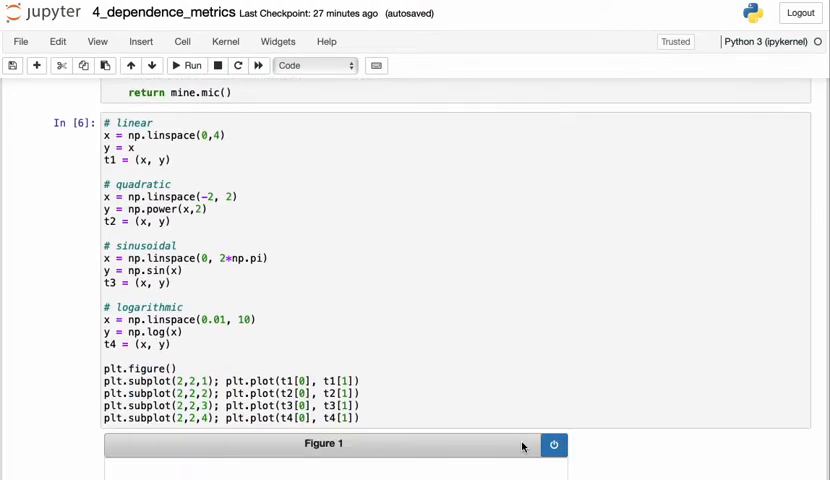
scroll(down, 3)
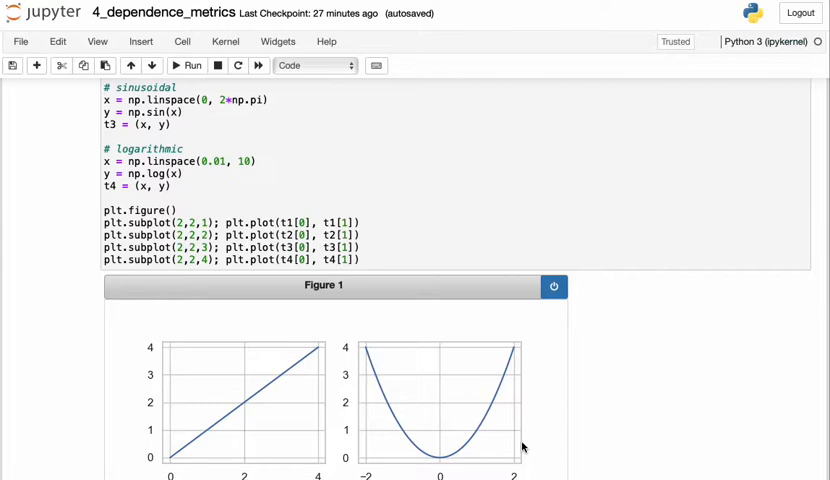
Scroll to reveal the full Figure 1 subplots, then continue to the metric-comparison bar chart
scroll(down, 3)
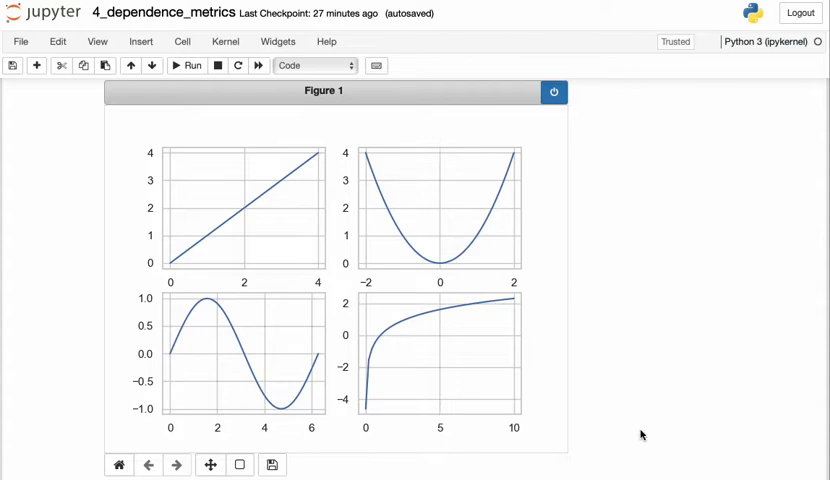
mouse_move(596, 356)
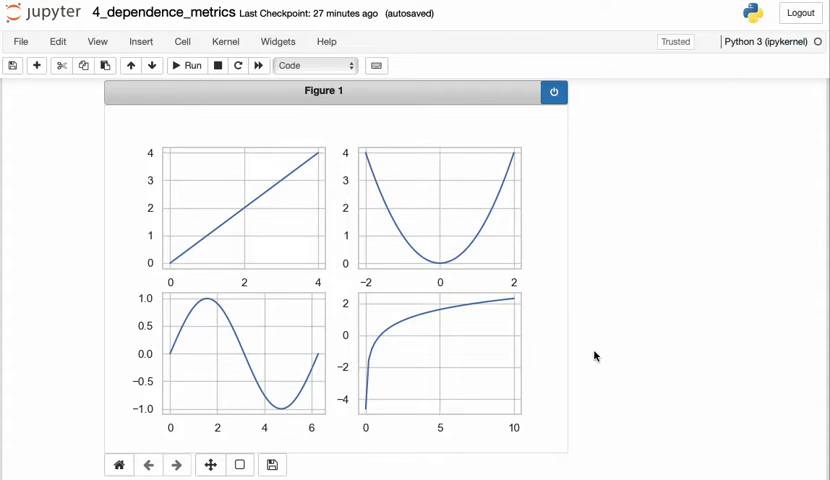
mouse_move(252, 212)
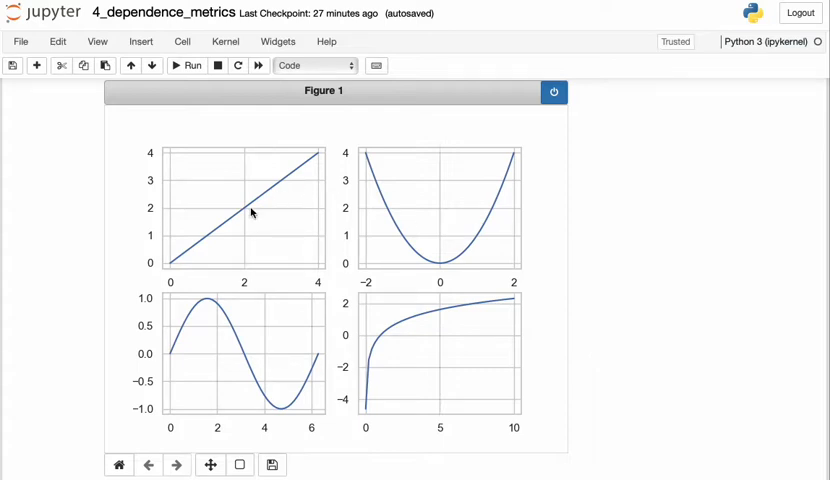
mouse_move(238, 370)
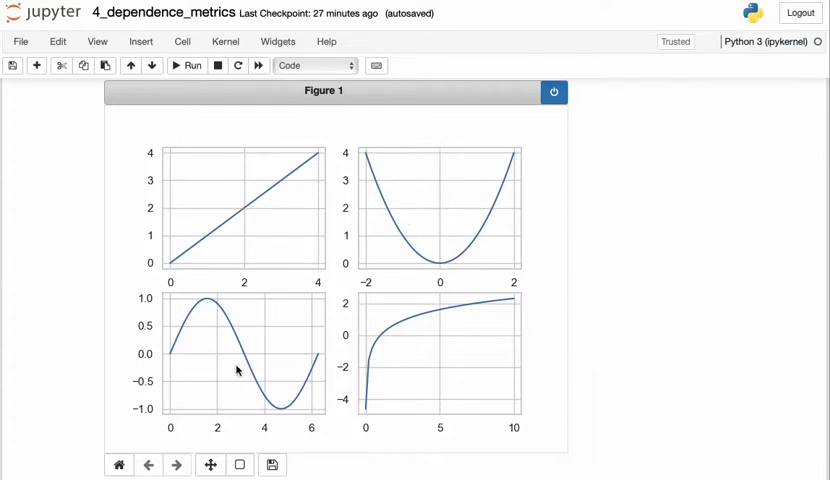
mouse_move(410, 344)
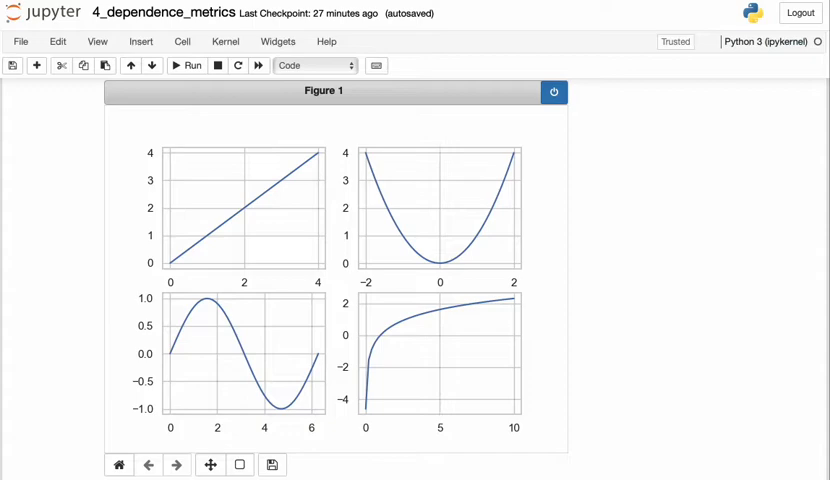
mouse_move(408, 366)
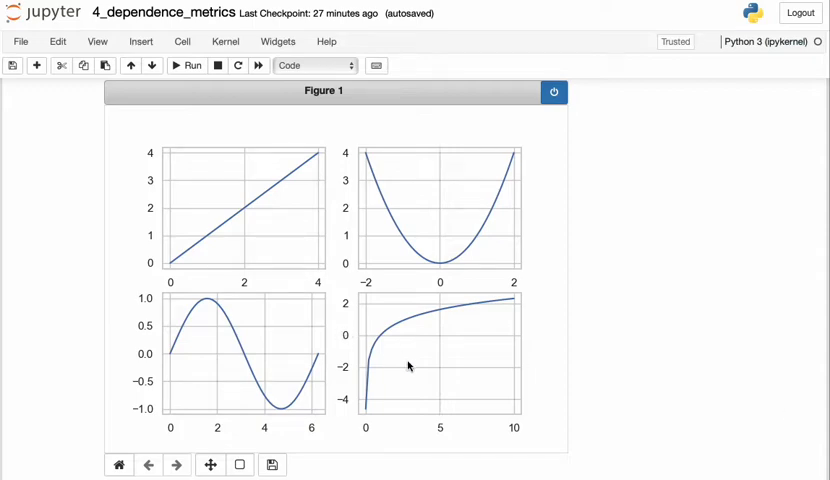
scroll(down, 3)
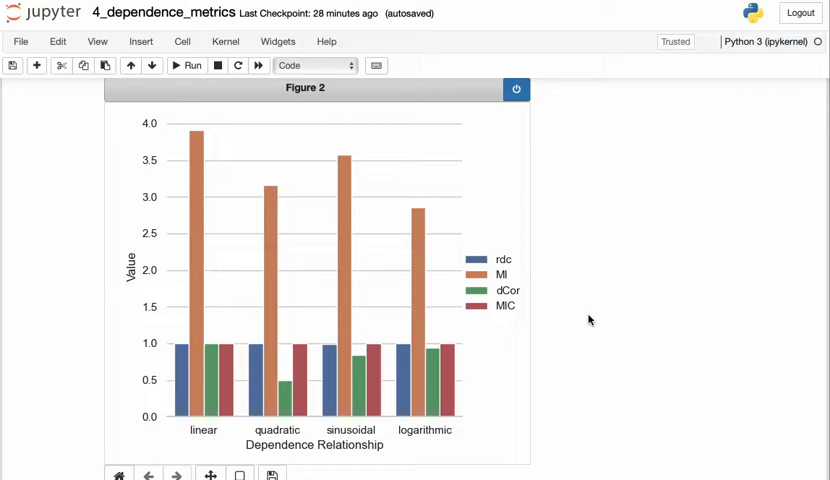
mouse_move(184, 368)
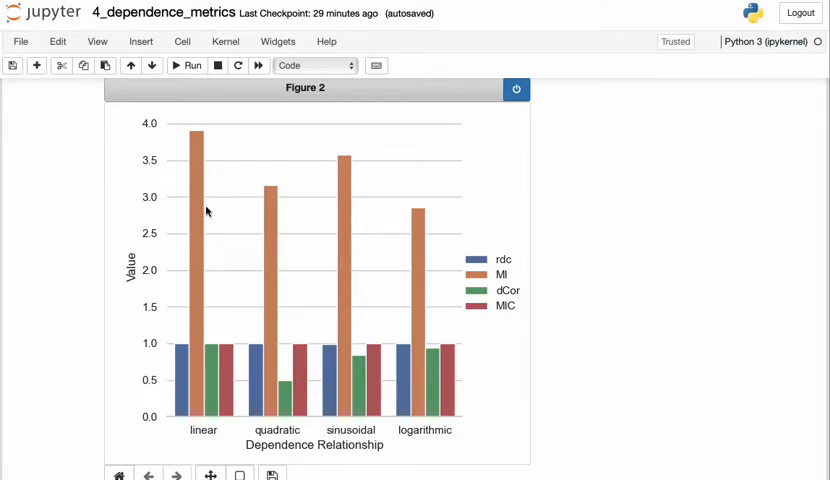
mouse_move(200, 136)
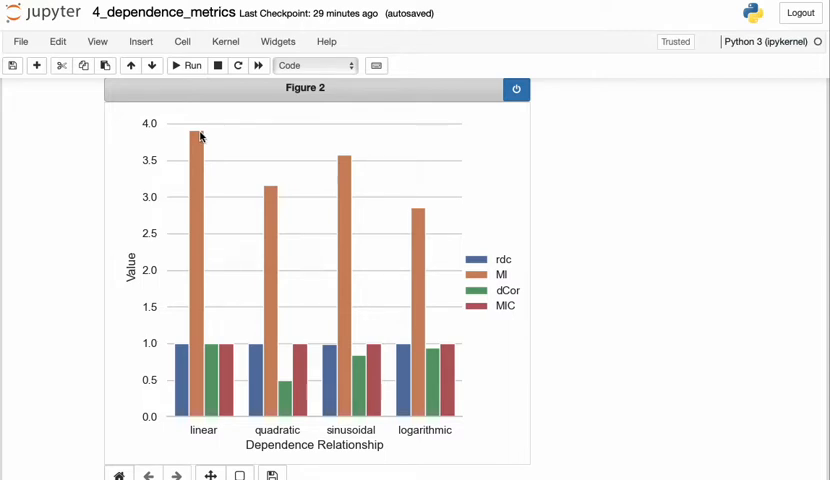
mouse_move(388, 264)
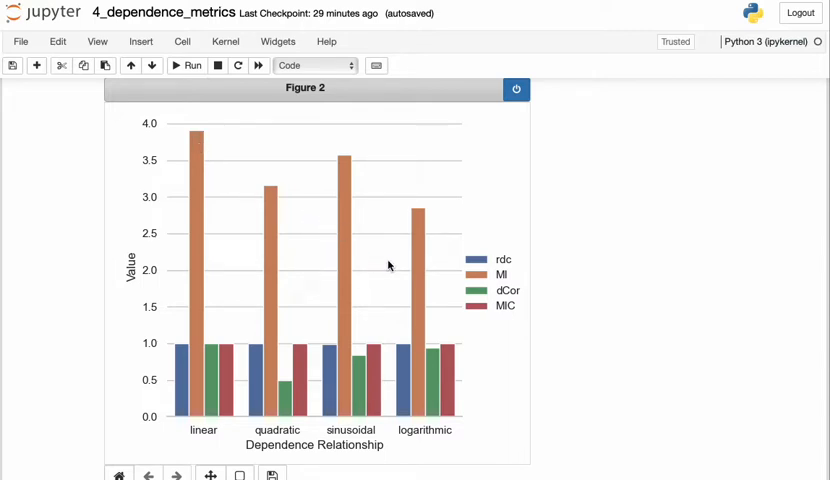
mouse_move(420, 214)
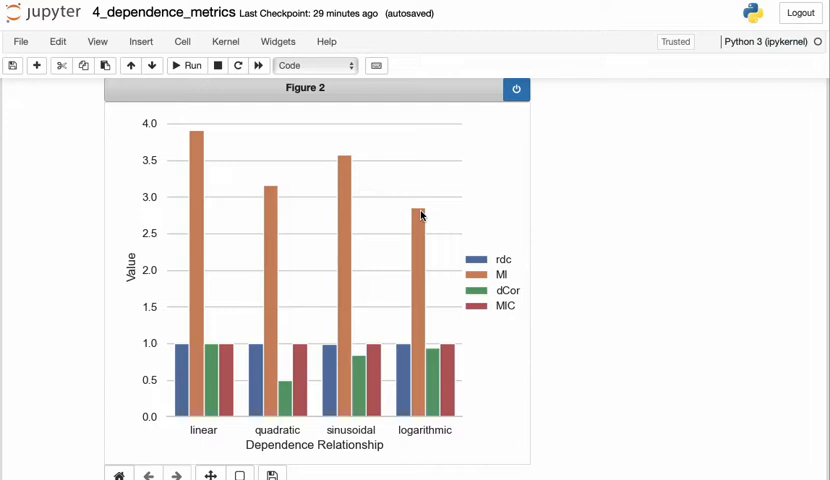
mouse_move(558, 296)
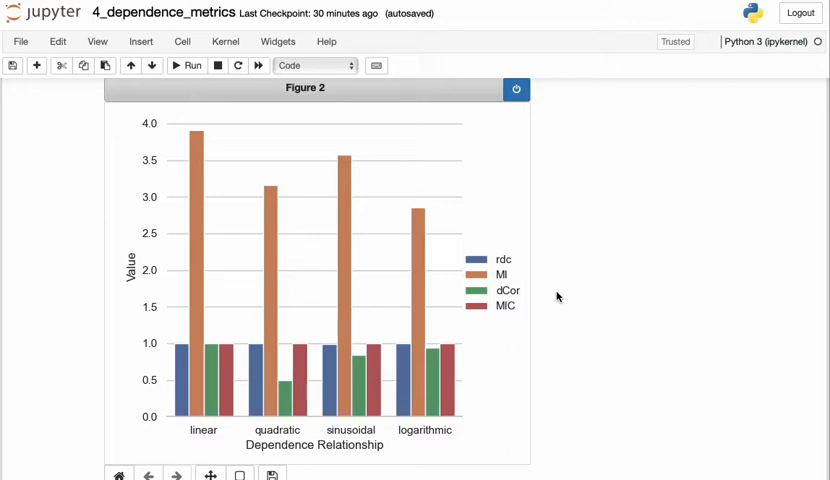
mouse_move(698, 378)
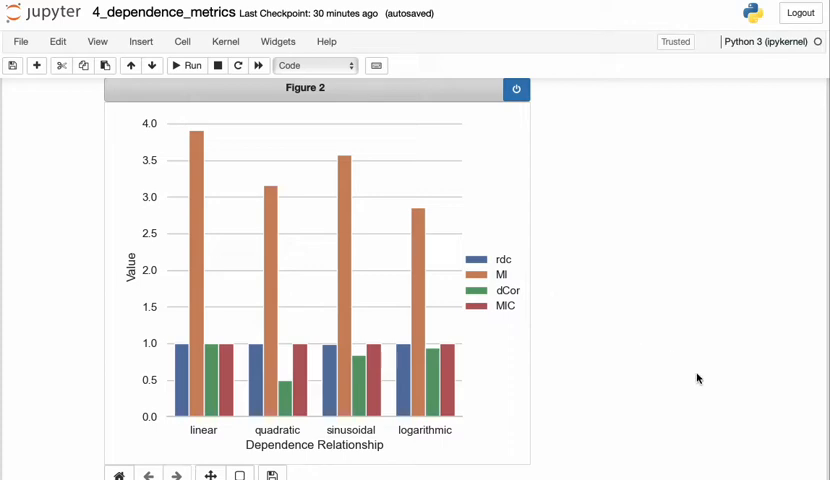
Scroll to the In [8] noise-variance loop for the linear test and Figure 3
scroll(down, 3)
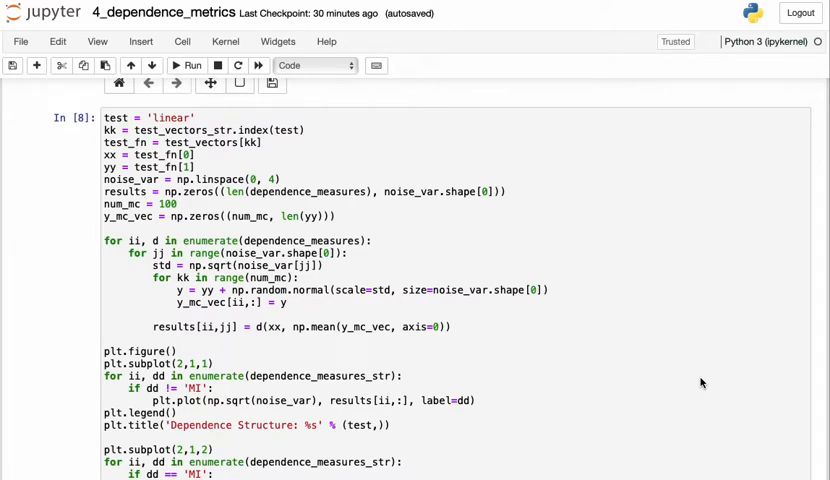
click(186, 64)
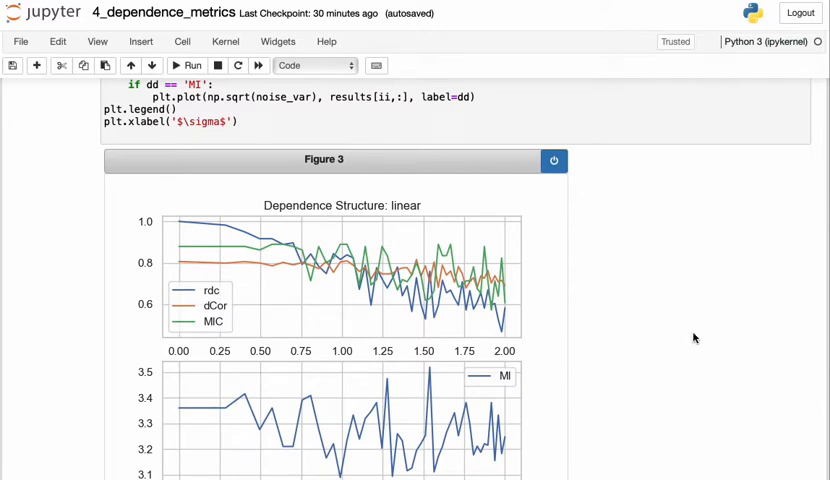
mouse_move(696, 372)
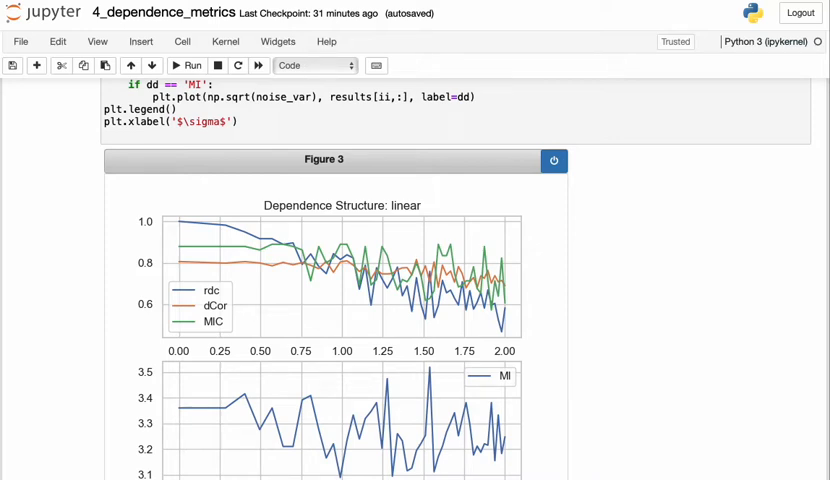
mouse_move(480, 284)
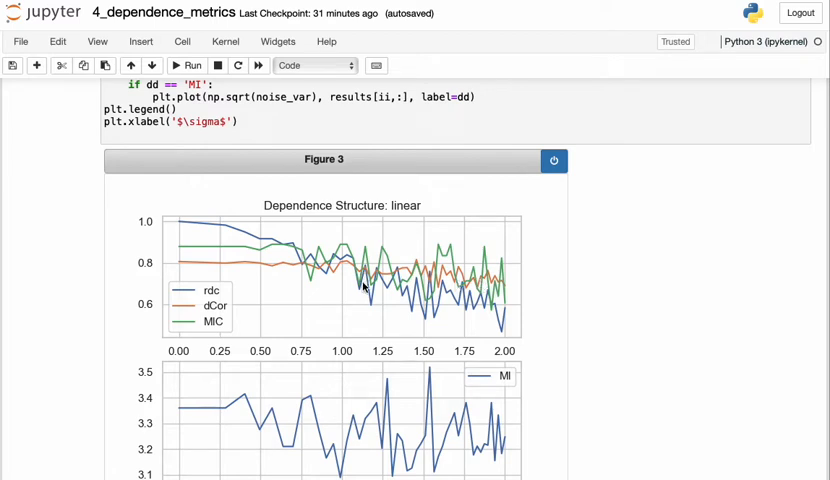
mouse_move(364, 292)
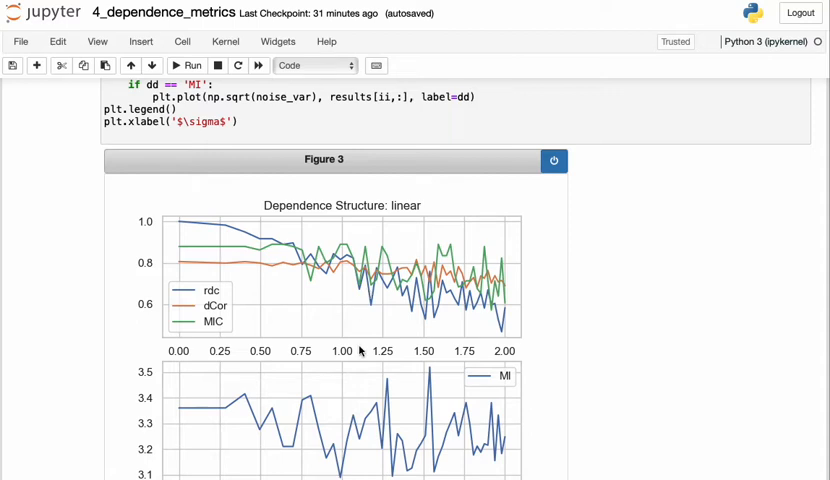
mouse_move(280, 432)
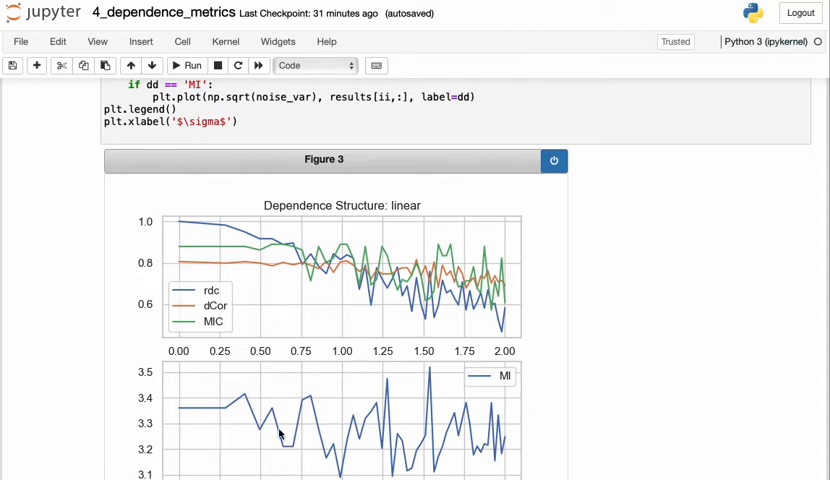
mouse_move(226, 402)
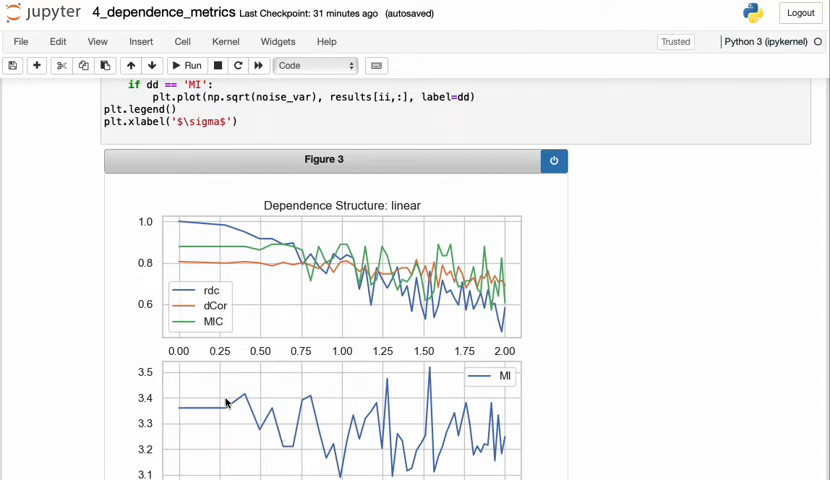
mouse_move(144, 236)
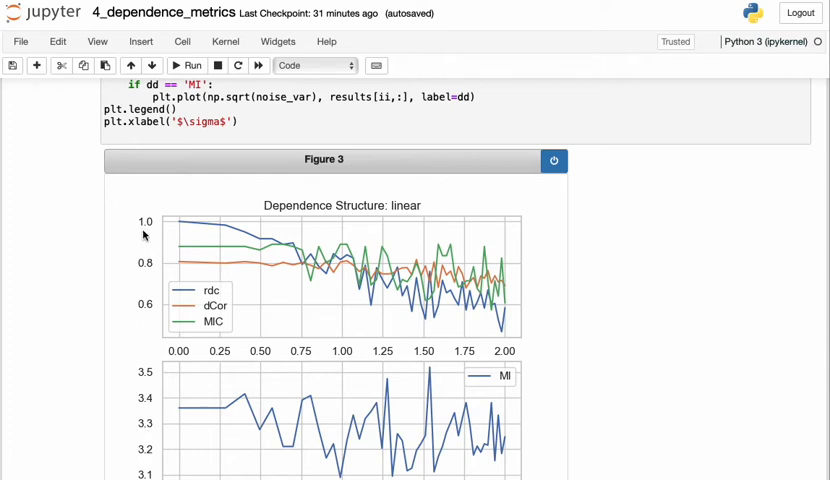
mouse_move(152, 256)
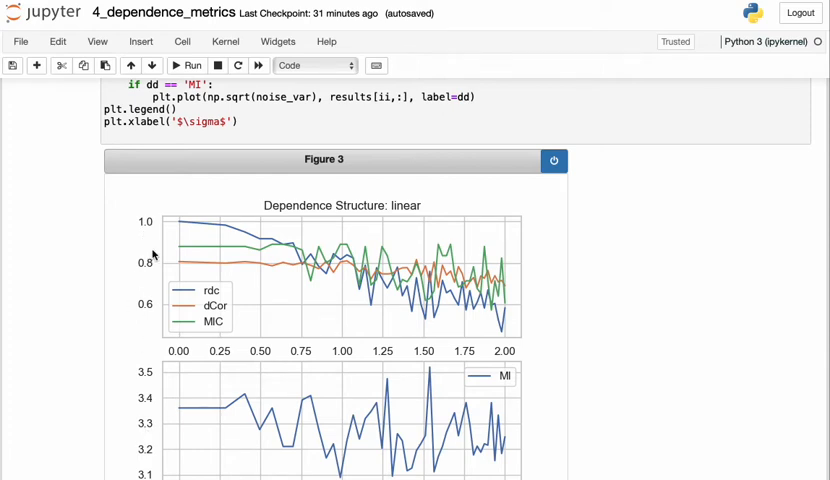
mouse_move(212, 432)
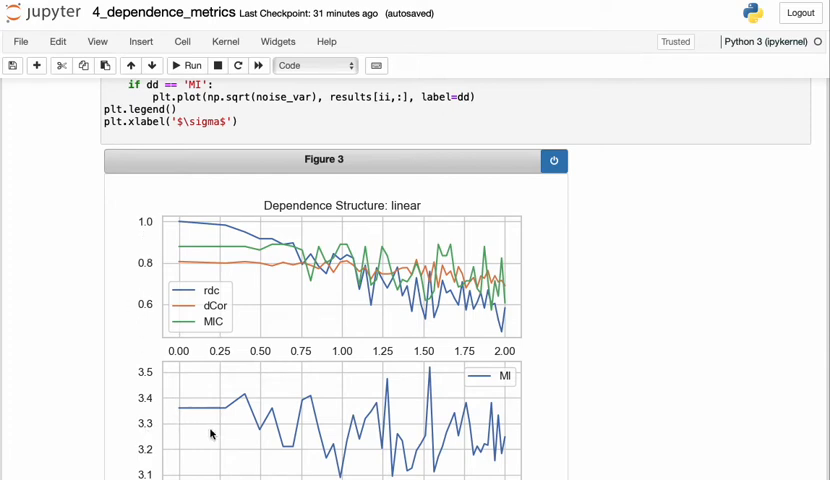
mouse_move(230, 432)
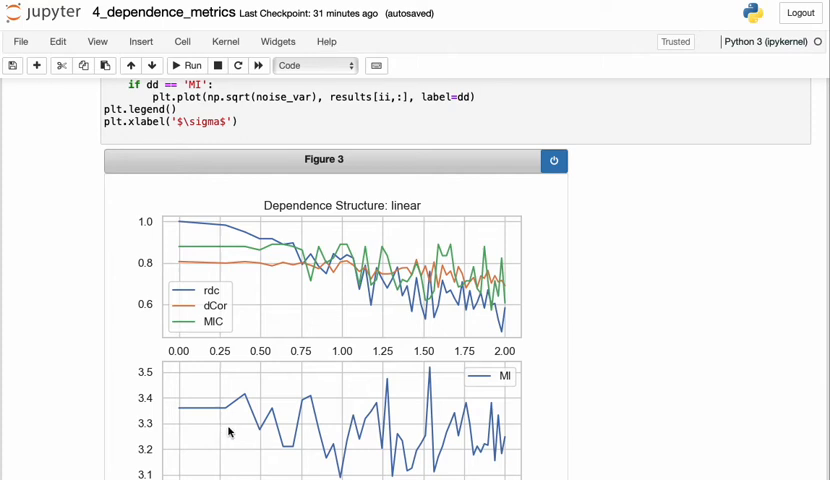